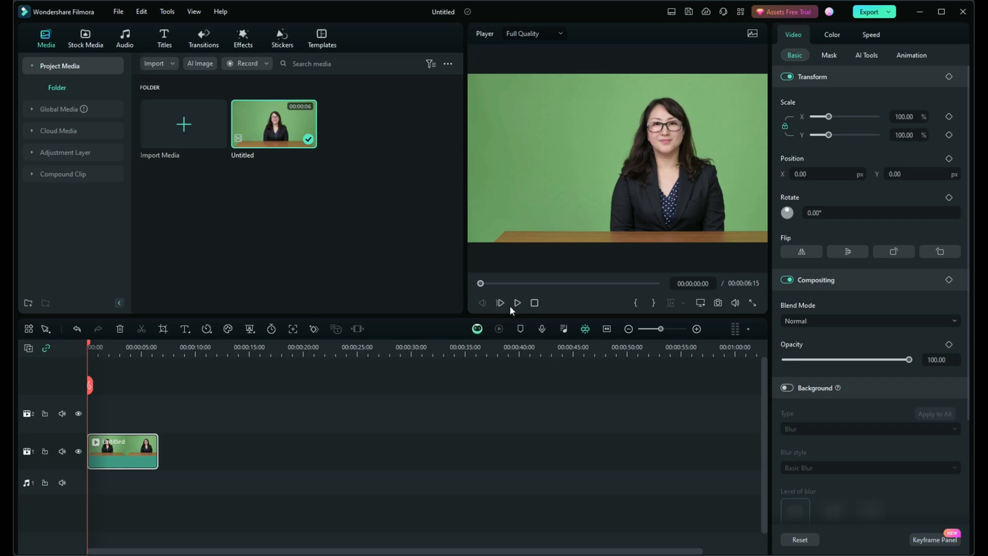
Remove the green-screen presenter clip so the video track is empty.
{"action": "left_click", "coordinate": [516, 303]}
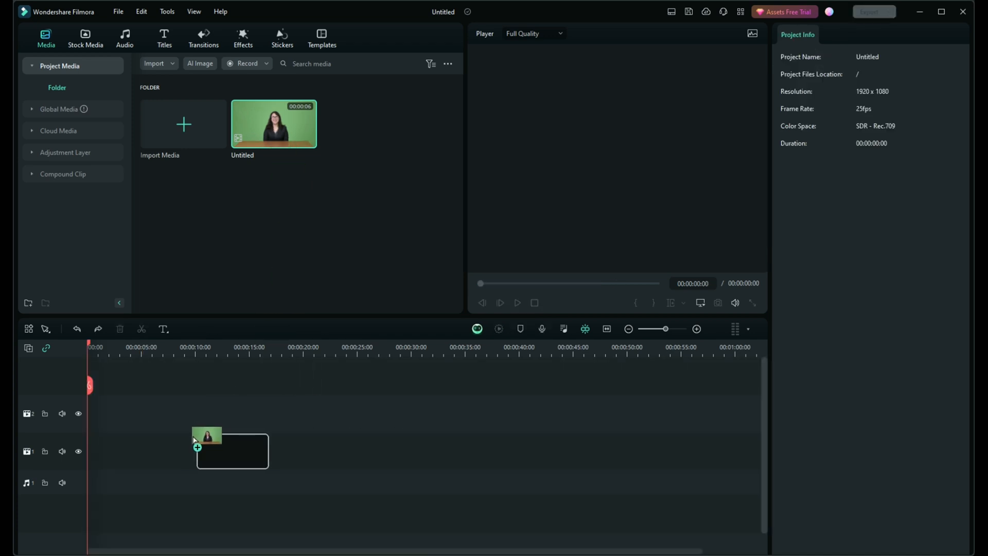
Drop the Untitled clip onto video track 1 at 00:00 and bring up its clip menu.
{"action": "left_click_drag", "start_coordinate": [207, 435], "coordinate": [122, 449]}
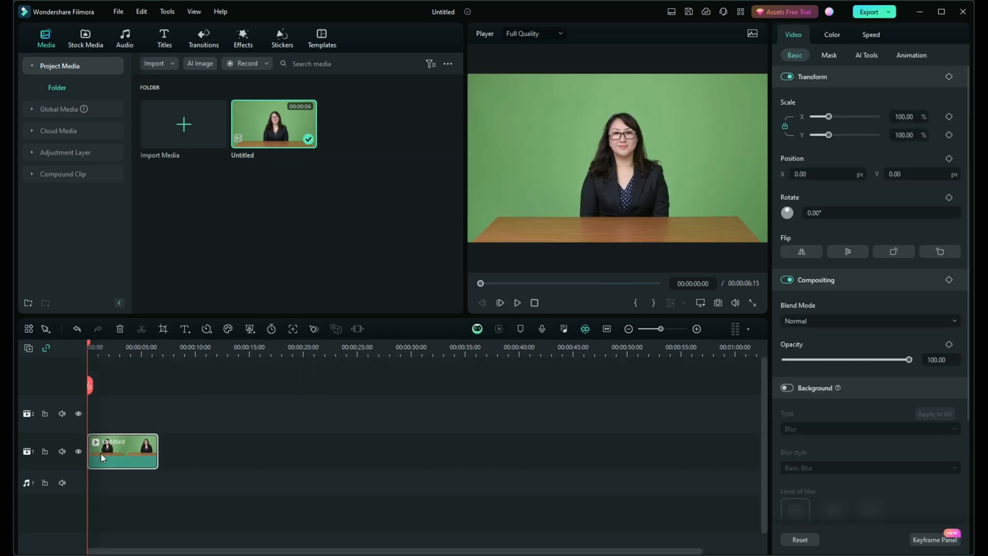
{"action": "right_click", "coordinate": [122, 450]}
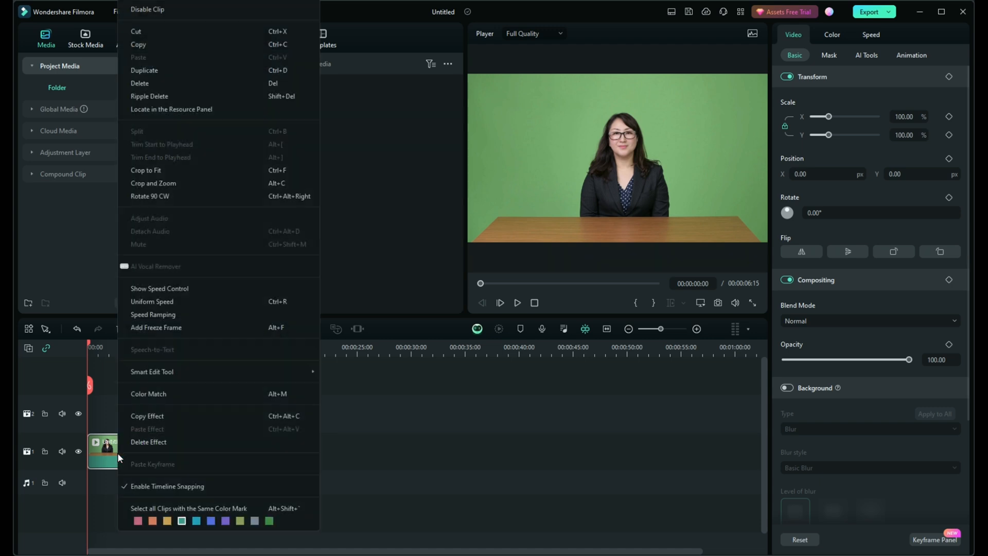
{"action": "mouse_move", "coordinate": [165, 195]}
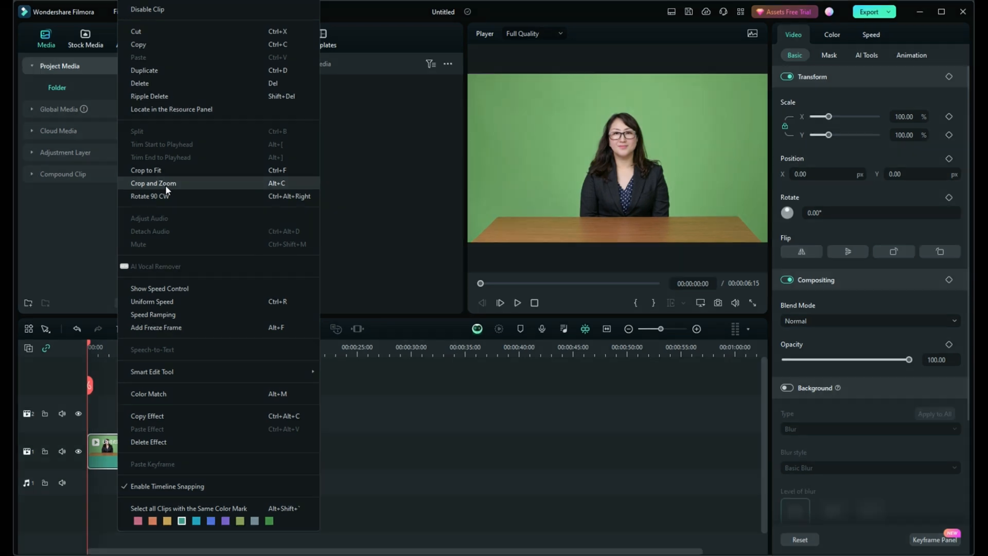
In Crop and Zoom, resize the 16:9 crop box to 1545 × 869, cutting off the right side and desk.
{"action": "left_click", "coordinate": [152, 183]}
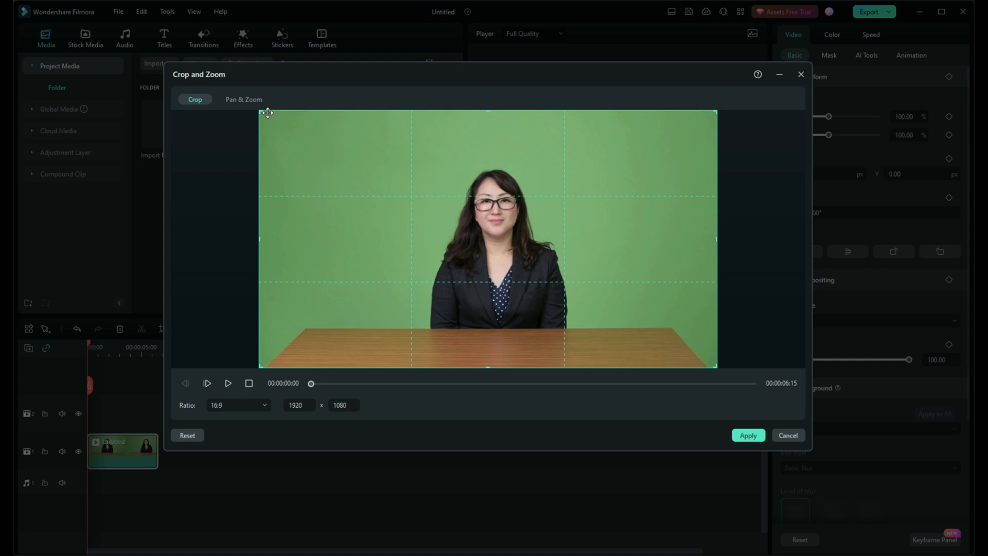
{"action": "left_click_drag", "start_coordinate": [716, 365], "coordinate": [623, 314]}
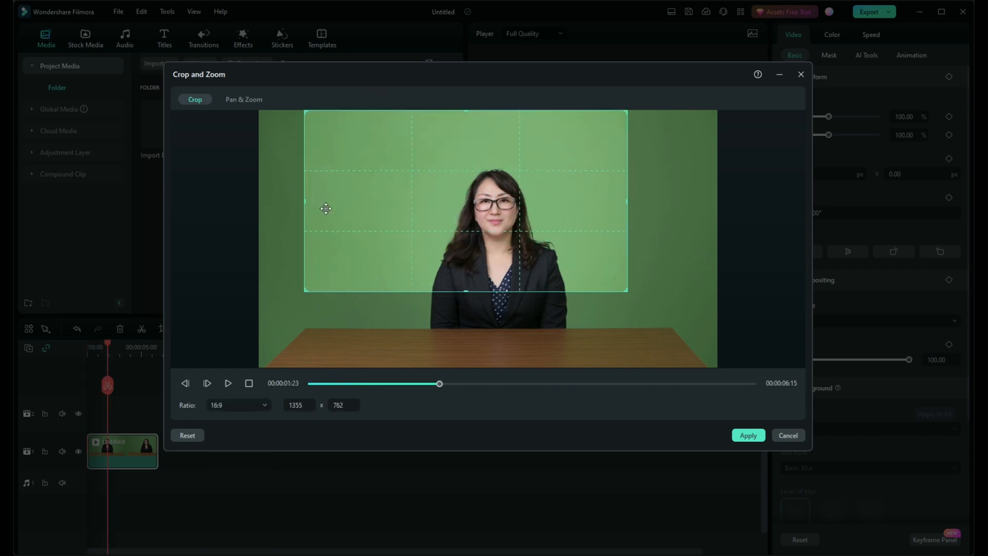
{"action": "left_click_drag", "start_coordinate": [627, 289], "coordinate": [625, 316]}
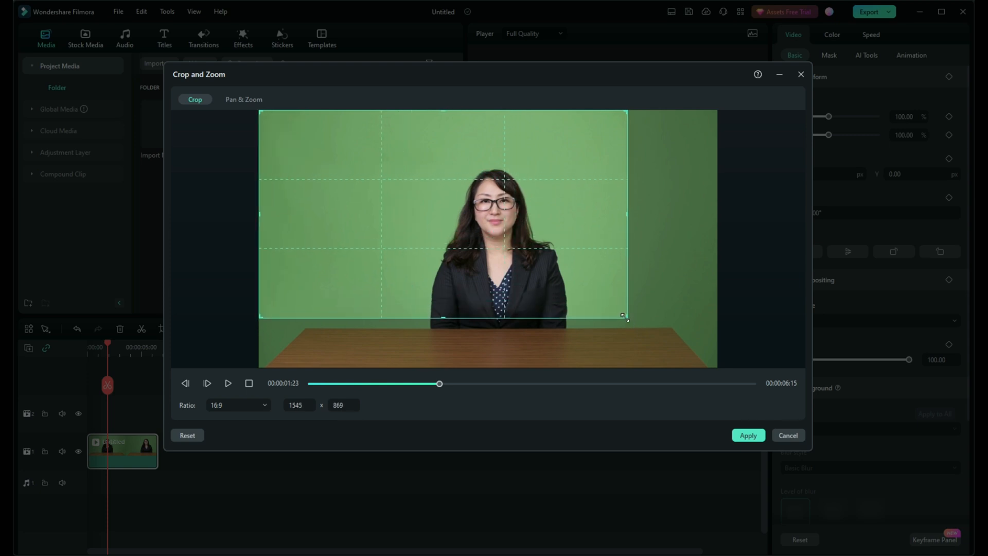
{"action": "left_click", "coordinate": [243, 99]}
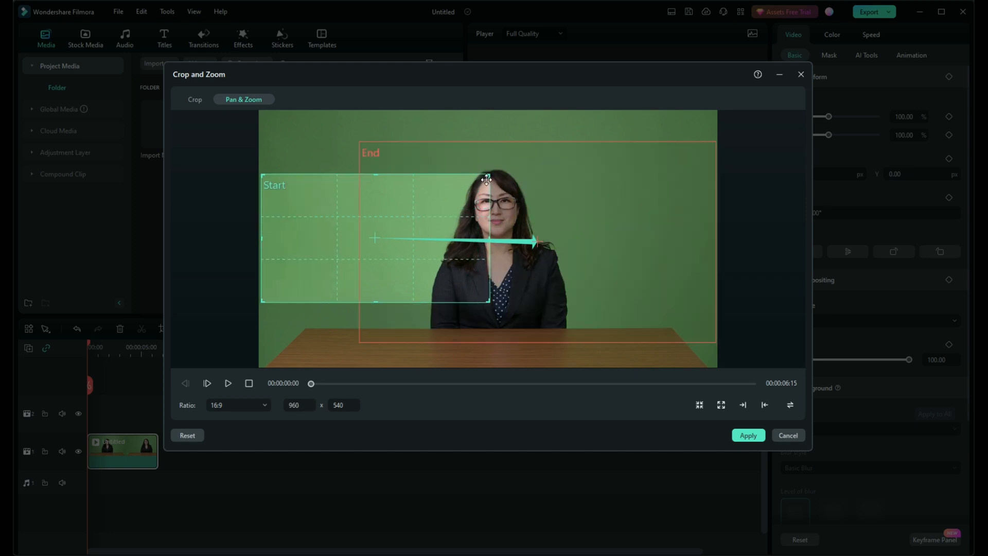
Set the Pan & Zoom start frame to 1495 × 841 over the left side and apply the motion.
{"action": "left_click_drag", "start_coordinate": [486, 179], "coordinate": [501, 164]}
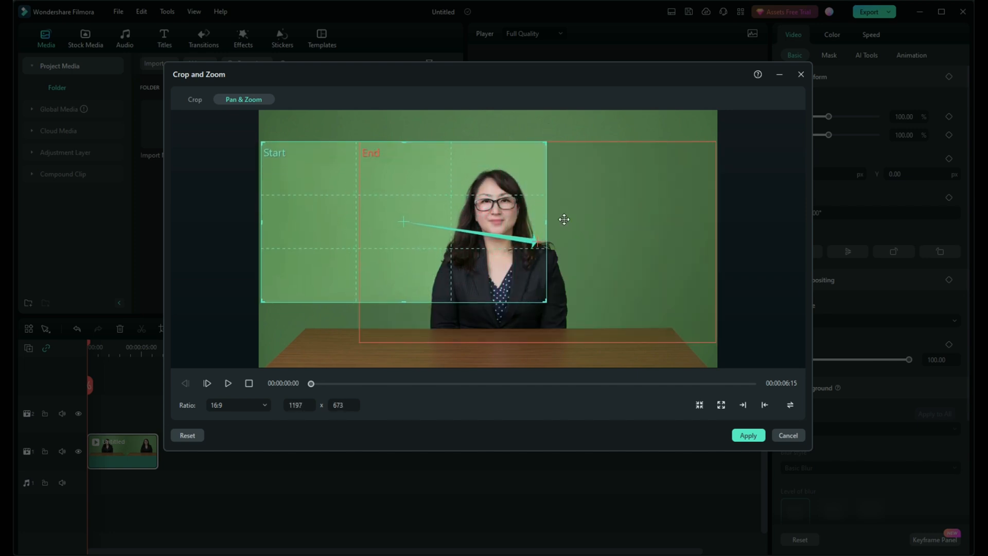
{"action": "left_click_drag", "start_coordinate": [545, 304], "coordinate": [590, 325]}
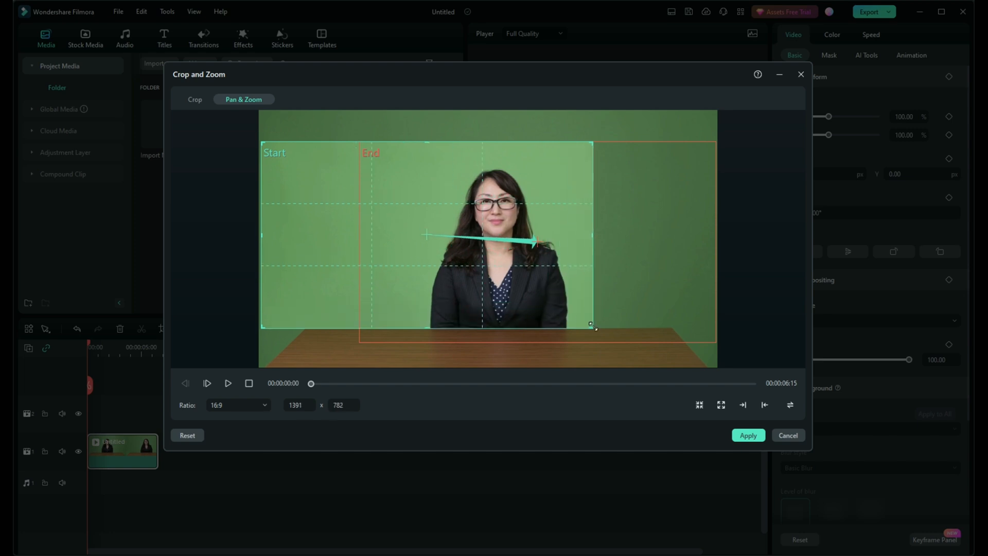
{"action": "left_click_drag", "start_coordinate": [590, 324], "coordinate": [614, 337]}
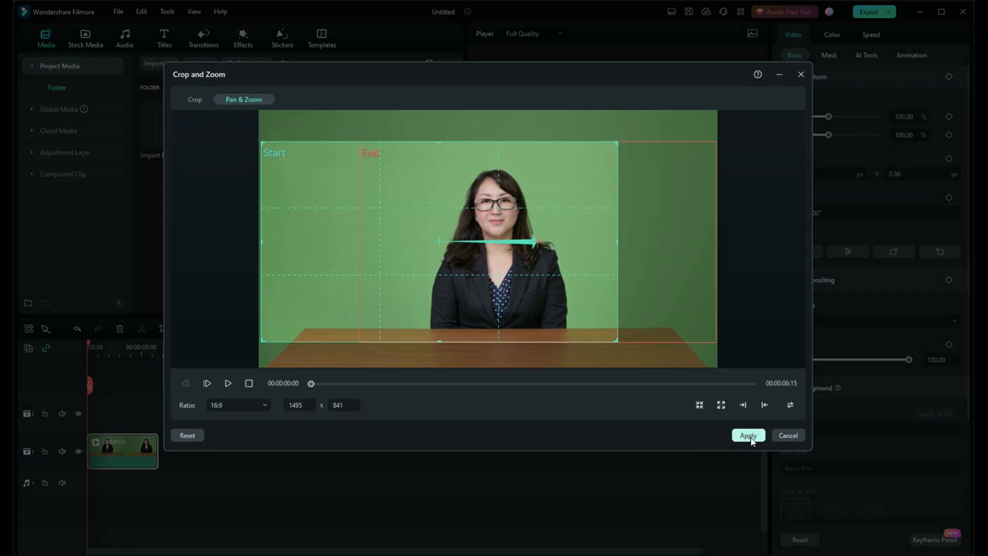
{"action": "left_click", "coordinate": [748, 435]}
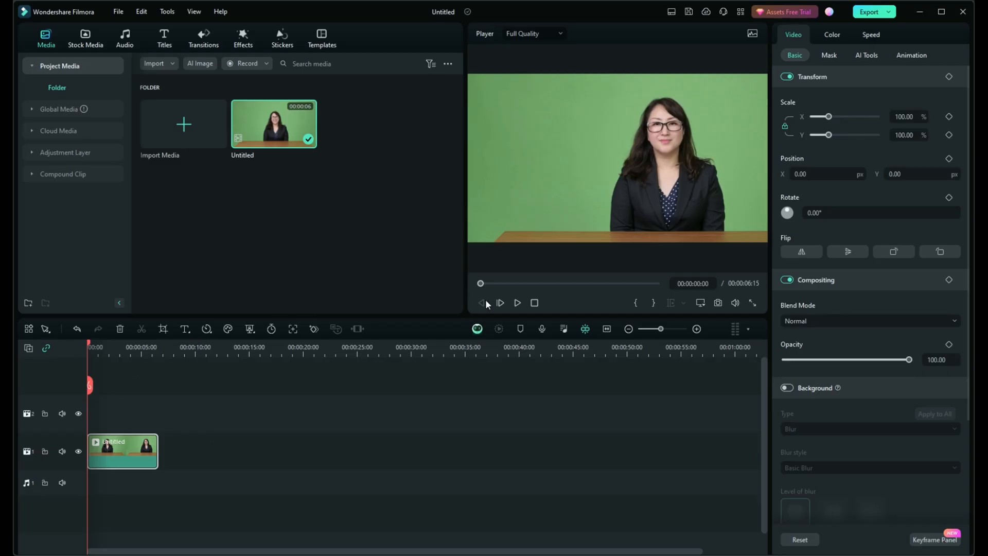
Play the edited clip in the player and pause it around 00:00:05:16.
{"action": "left_click", "coordinate": [517, 302]}
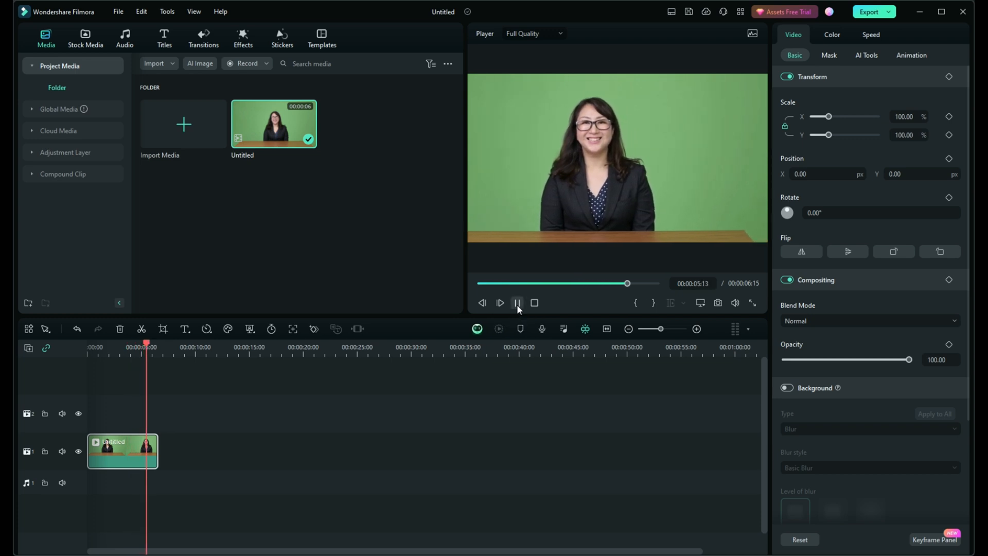
{"action": "left_click", "coordinate": [518, 302]}
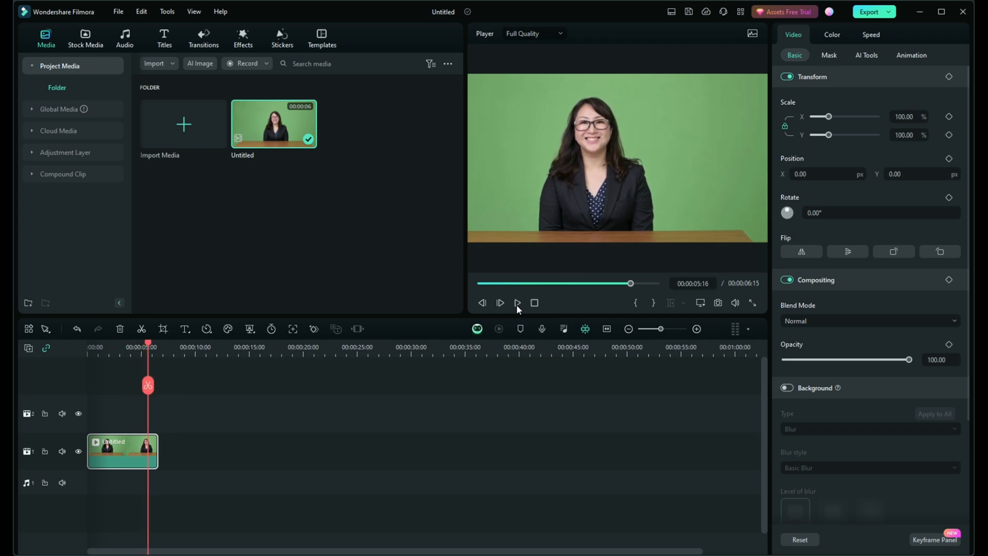